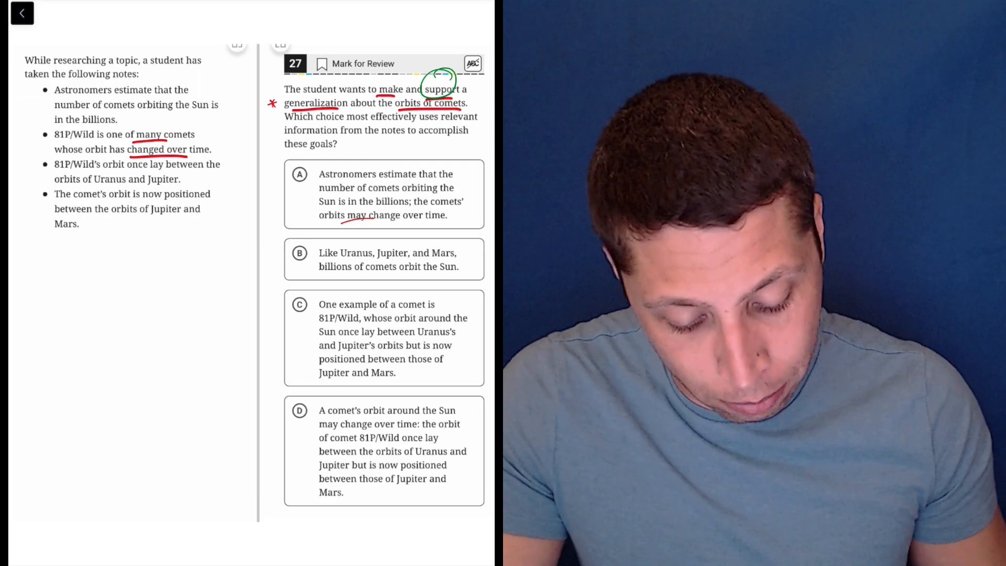
Step: Cross out answer choices A and B of question 27 with green ink strokes
left_click(299, 174)
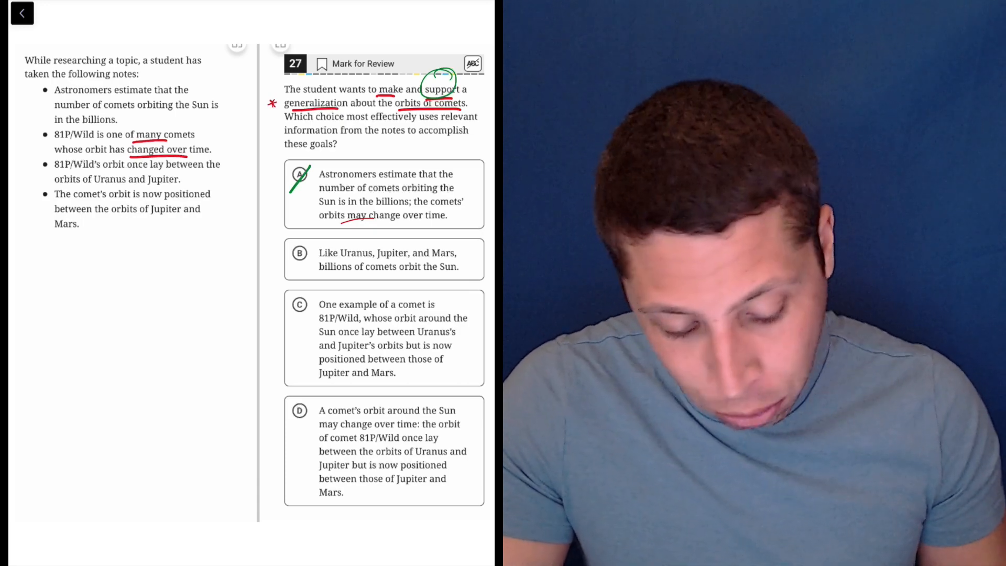
left_click(299, 252)
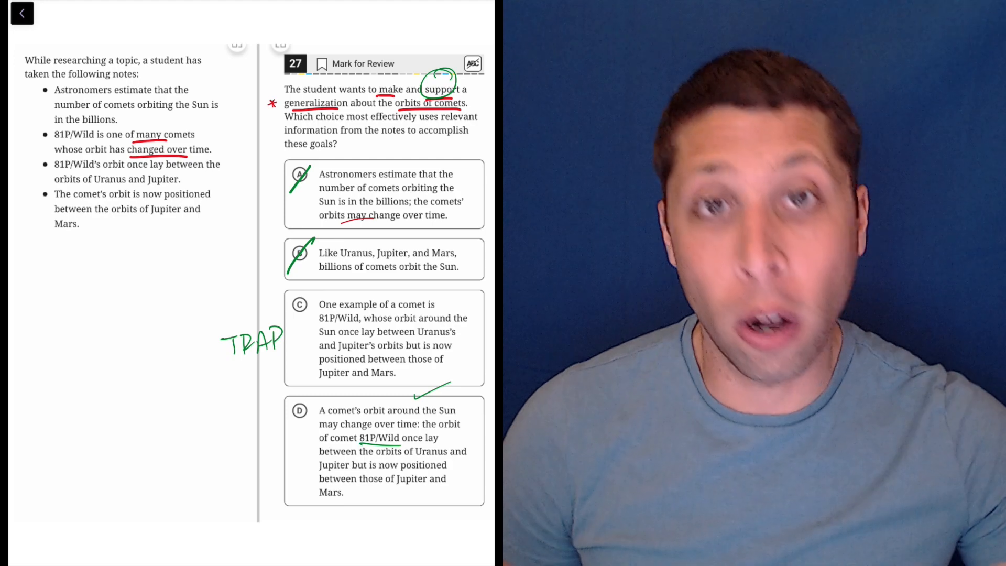
Step: Circle choice D as the answer and write the red margin note 'sent:' with a blank line
left_click(299, 411)
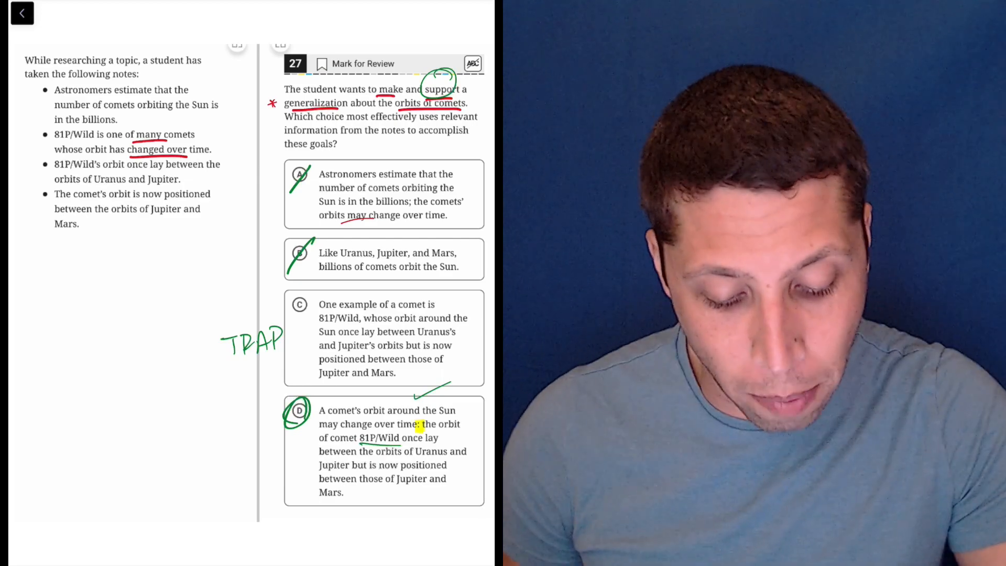
type("sent:")
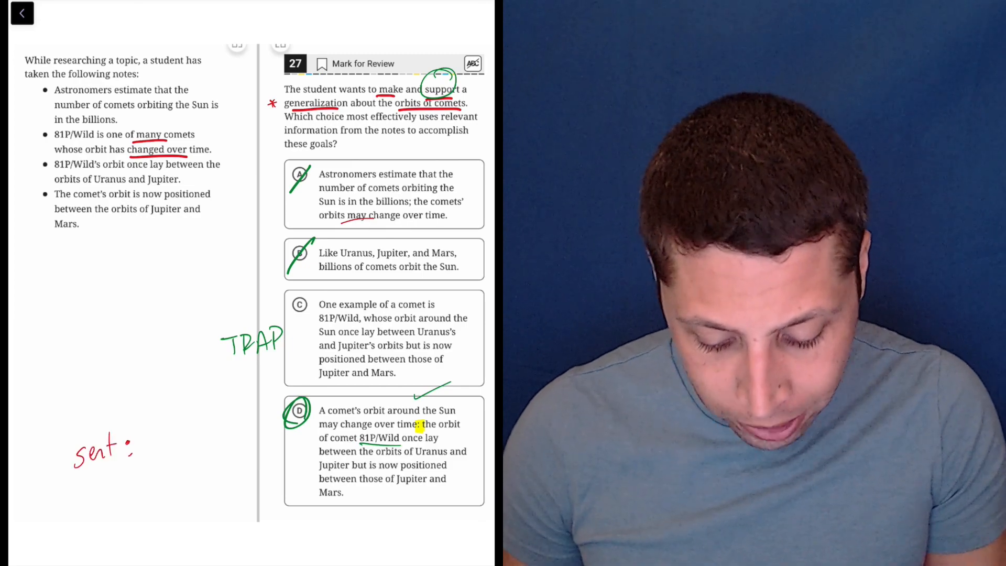
left_click_drag(148, 451, 205, 451)
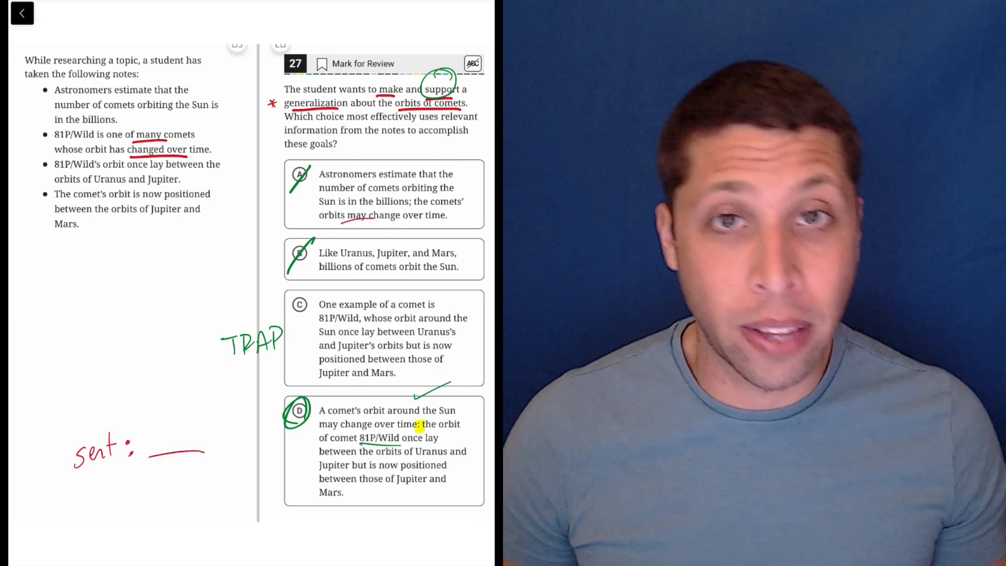